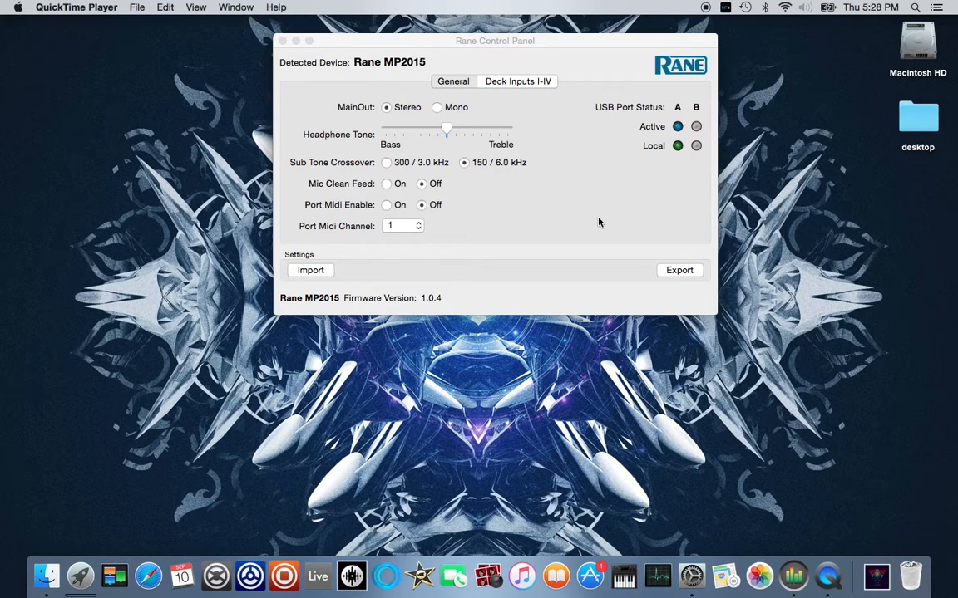
mouse_move(328, 108)
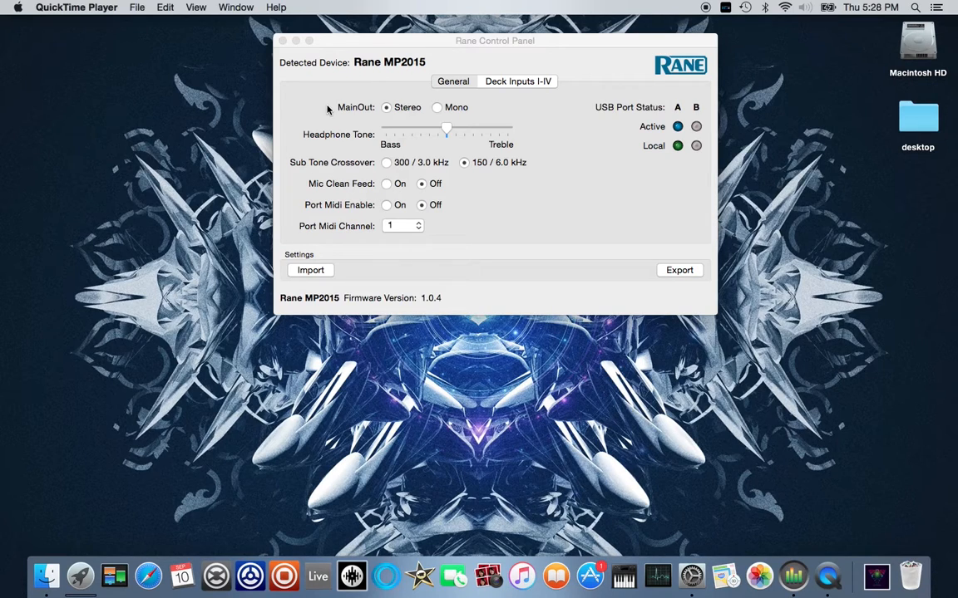
mouse_move(334, 117)
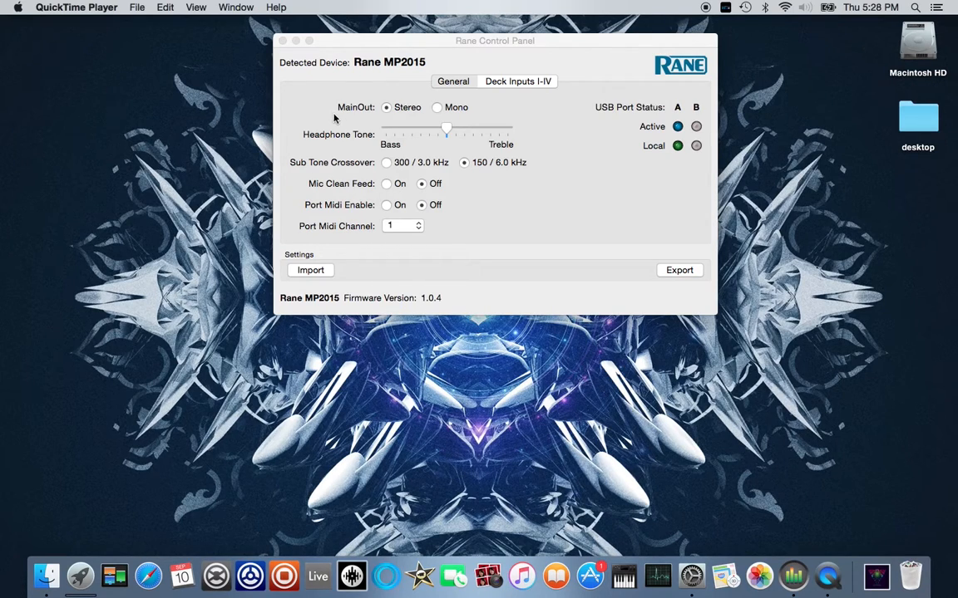
mouse_move(305, 141)
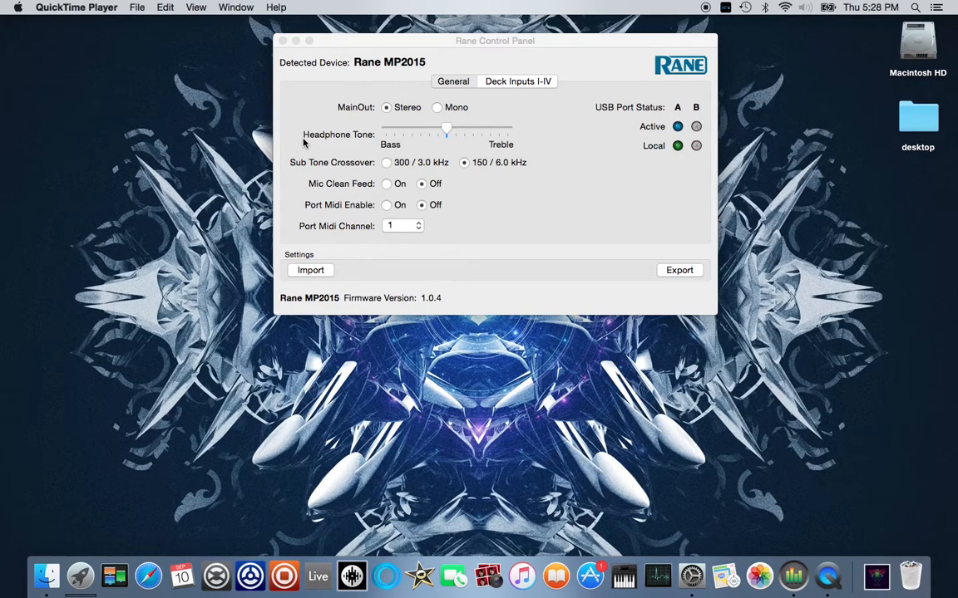
mouse_move(306, 159)
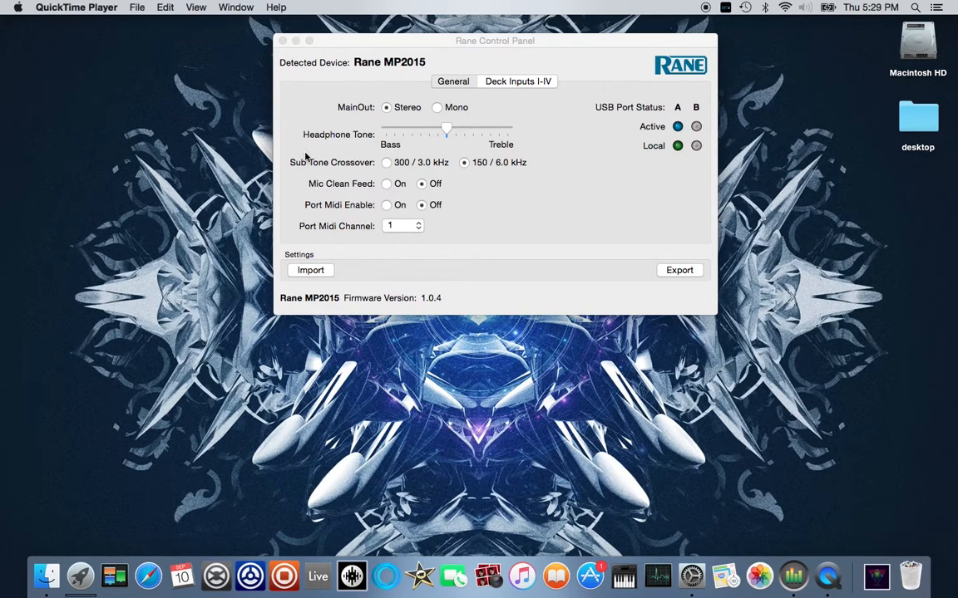
mouse_move(303, 173)
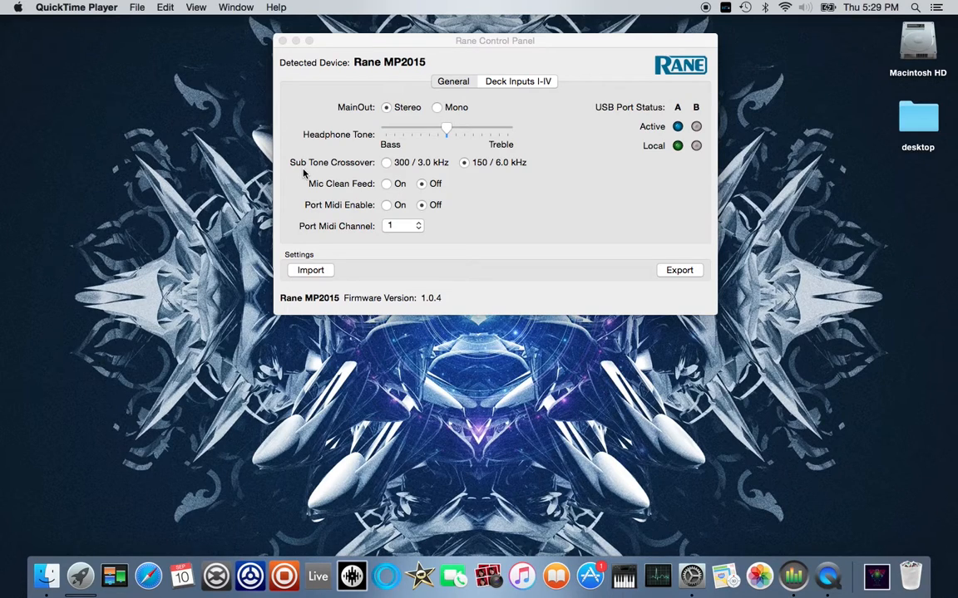
mouse_move(351, 167)
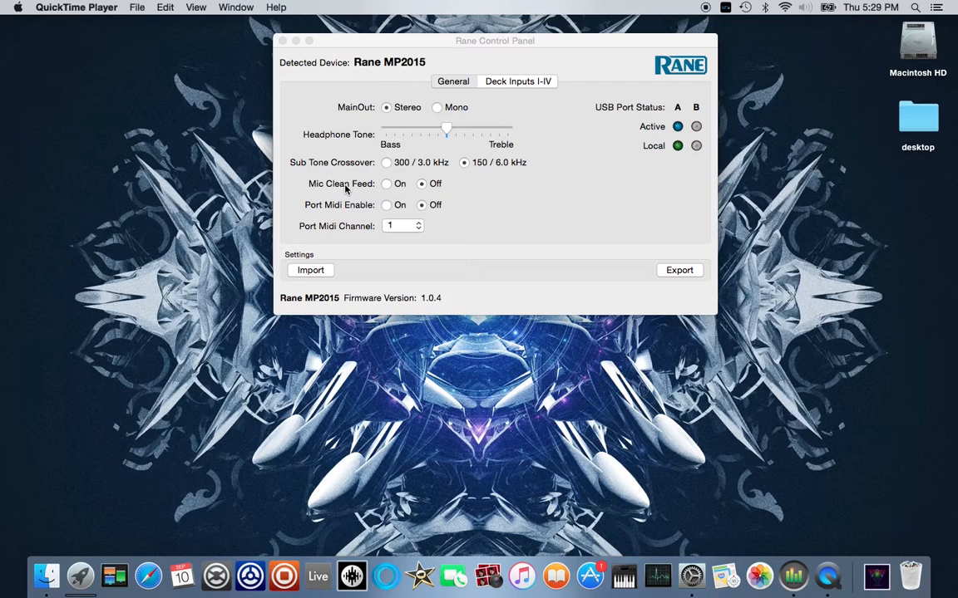
mouse_move(310, 215)
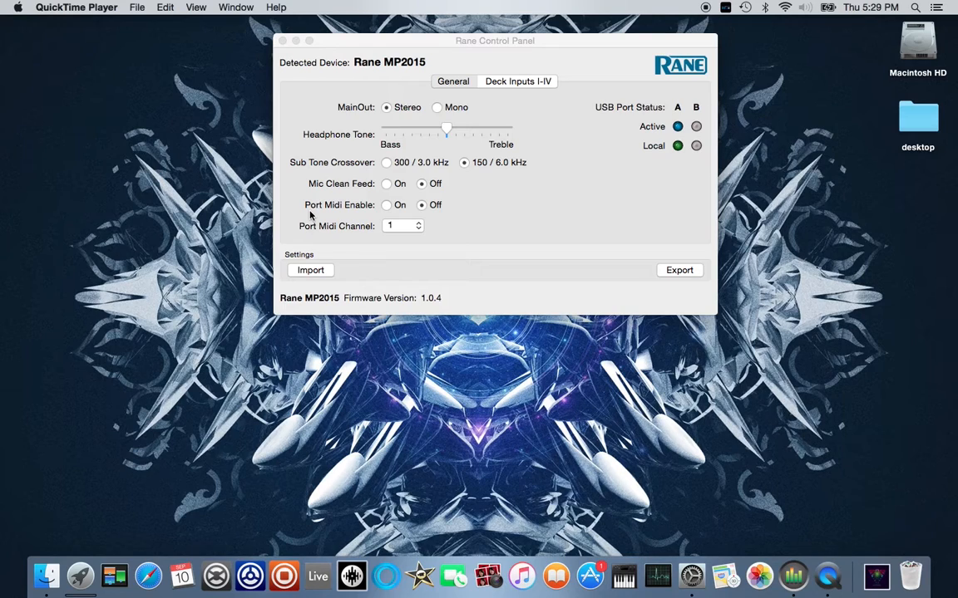
mouse_move(375, 206)
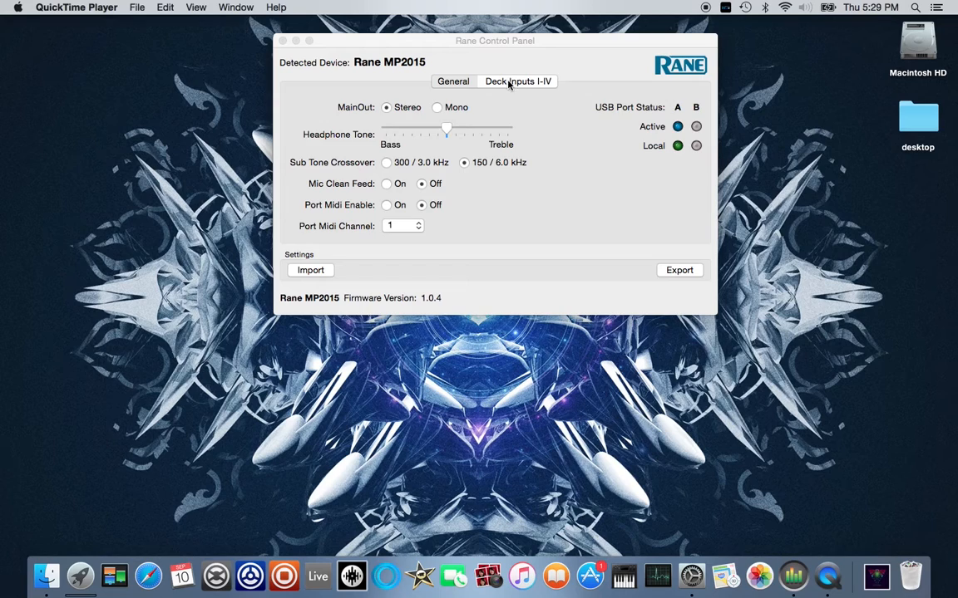
- Switch to the Deck Inputs I–IV tab, showing all four decks set to CD input
click(518, 80)
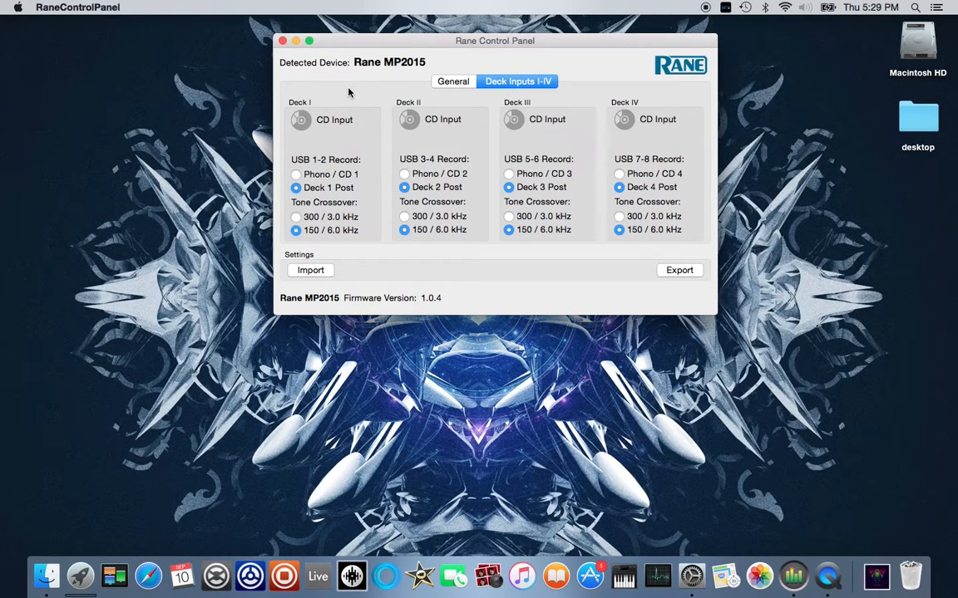
mouse_move(329, 147)
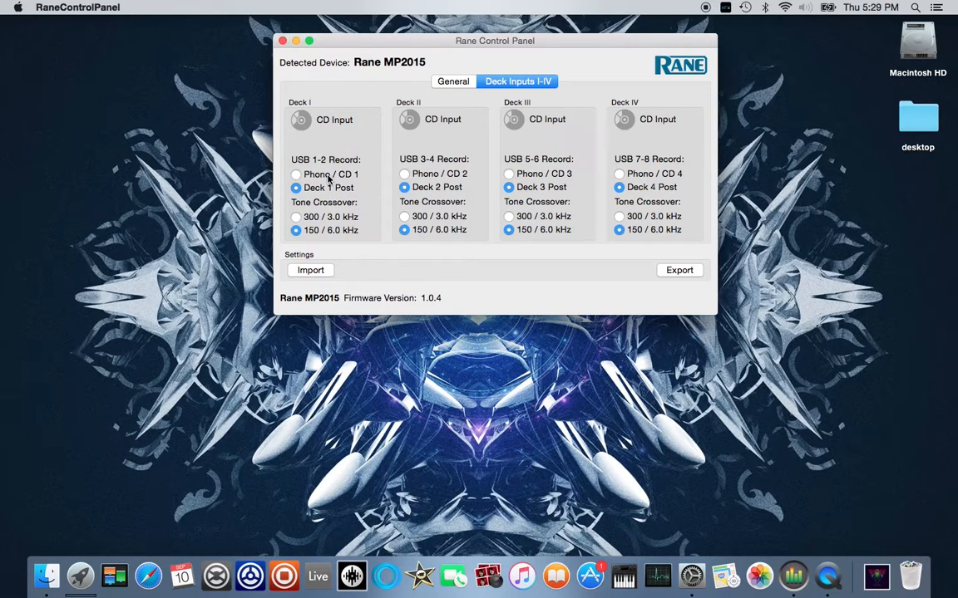
mouse_move(358, 194)
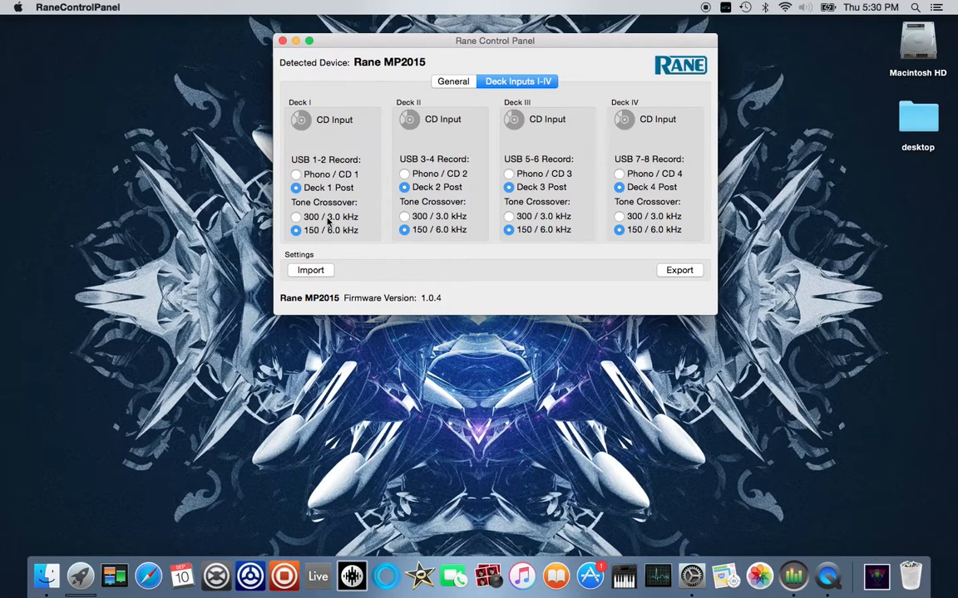
mouse_move(330, 258)
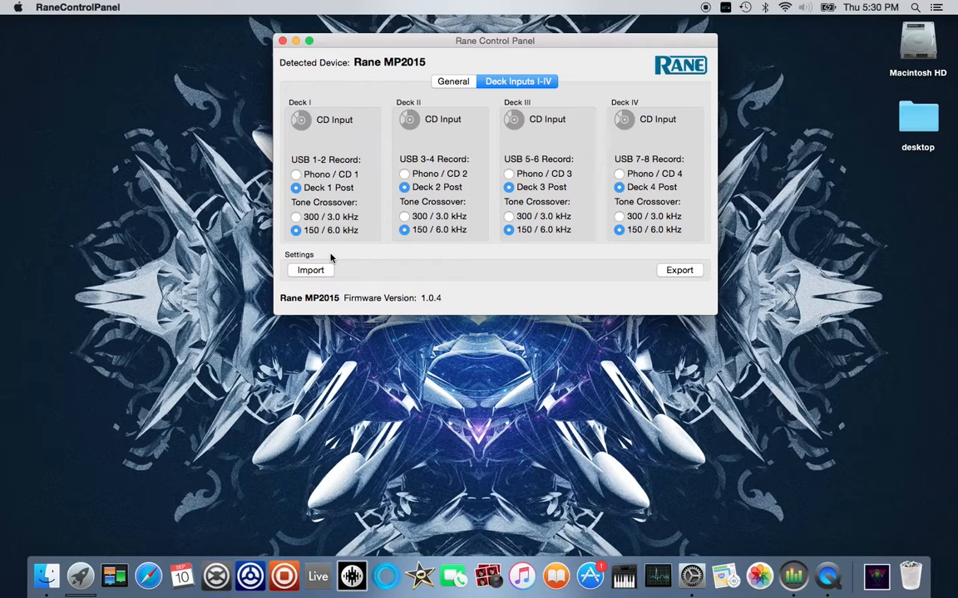